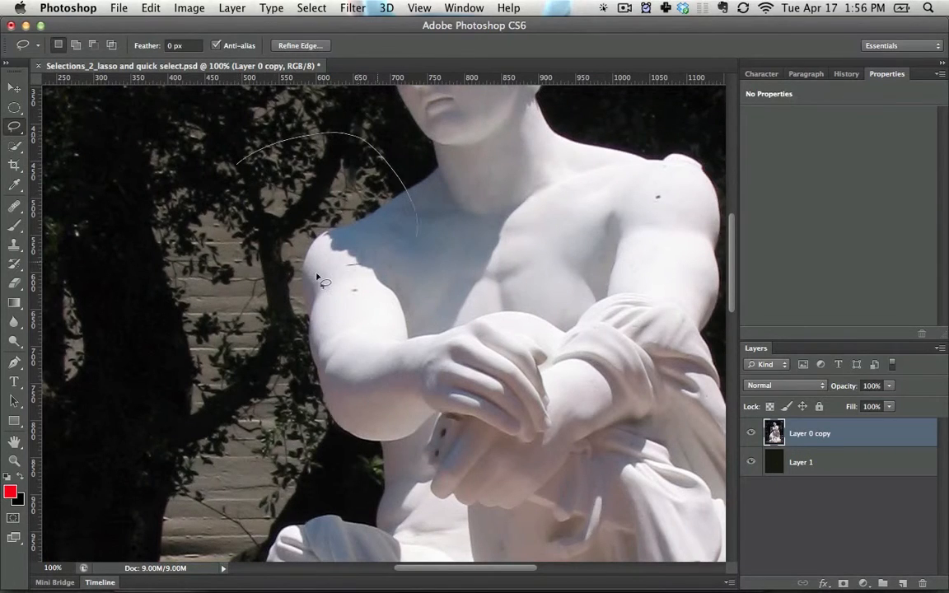
# Step: Copy the freehand-lassoed cherub head to a new layer with Cmd+J, undoing the stray steps
pyautogui.press('cmd+z')
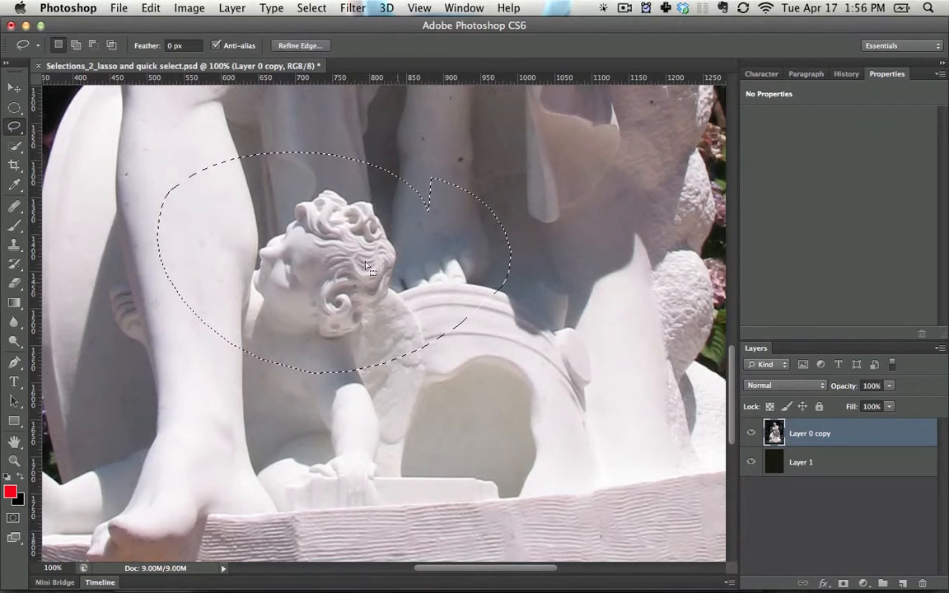
pyautogui.press('cmd')
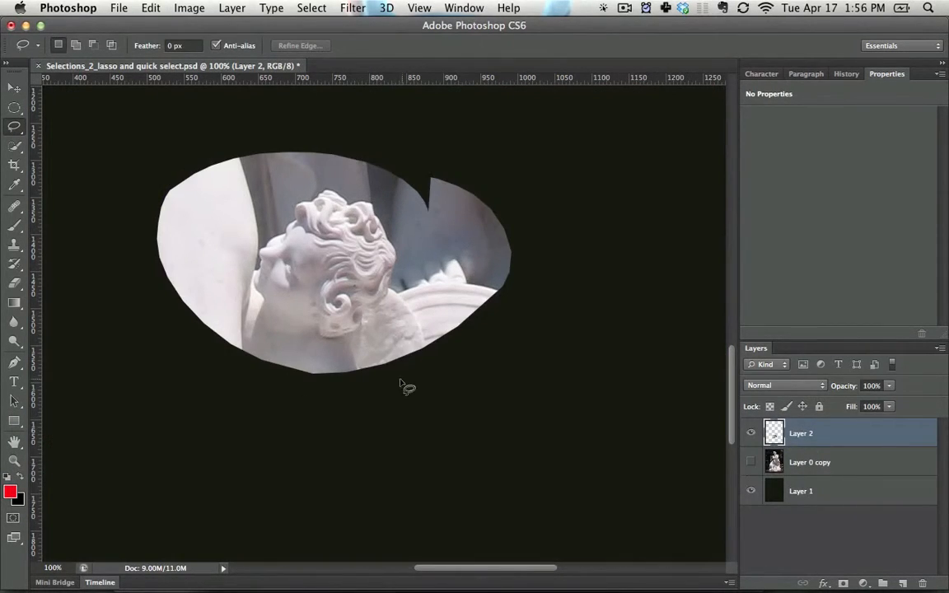
pyautogui.press('cmd+z')
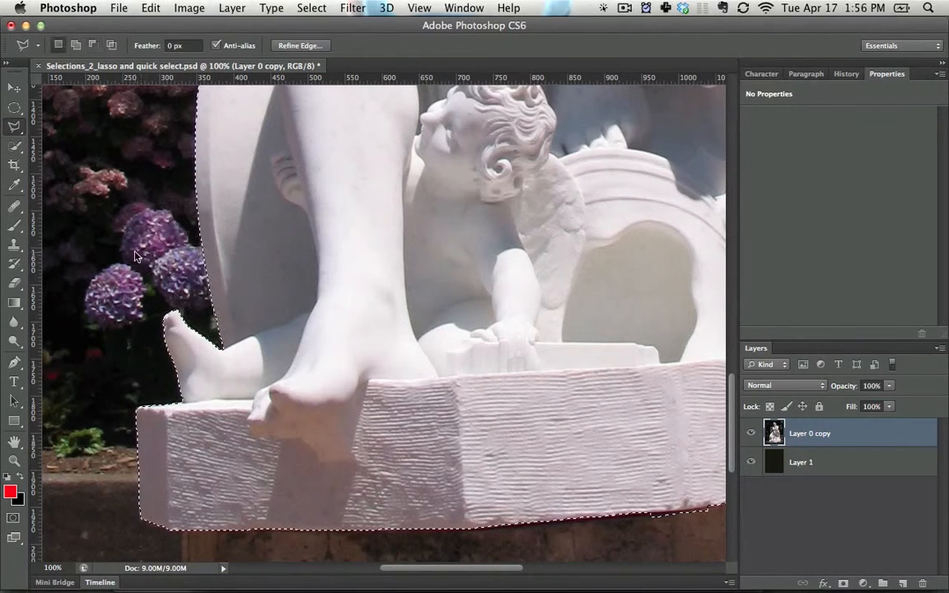
# Step: Pan the canvas so the statue's torso comes into view while tracing its outline
pyautogui.press('space')
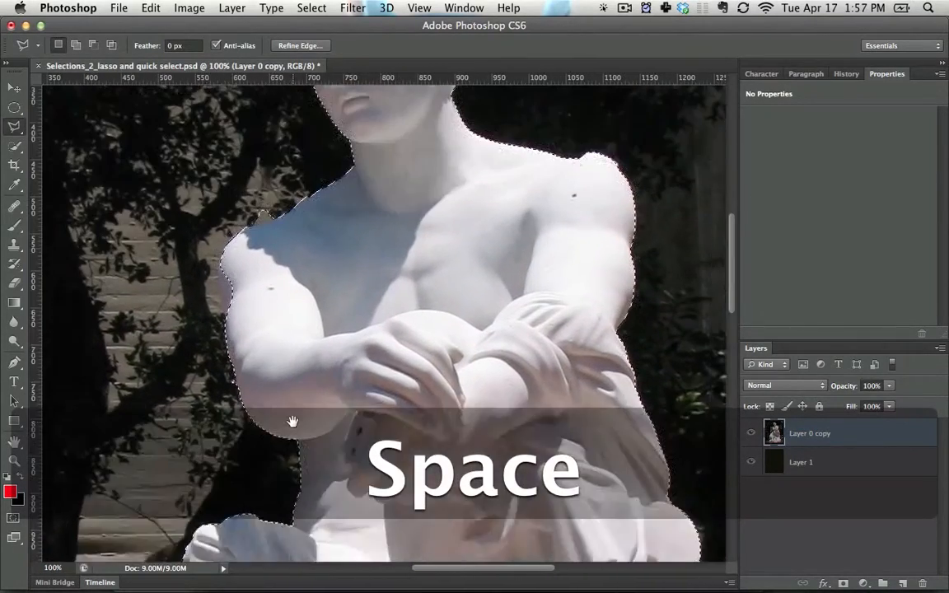
# Step: Extend the lasso selection down the statue's arm toward the knee, undoing one slip
pyautogui.click(599, 7)
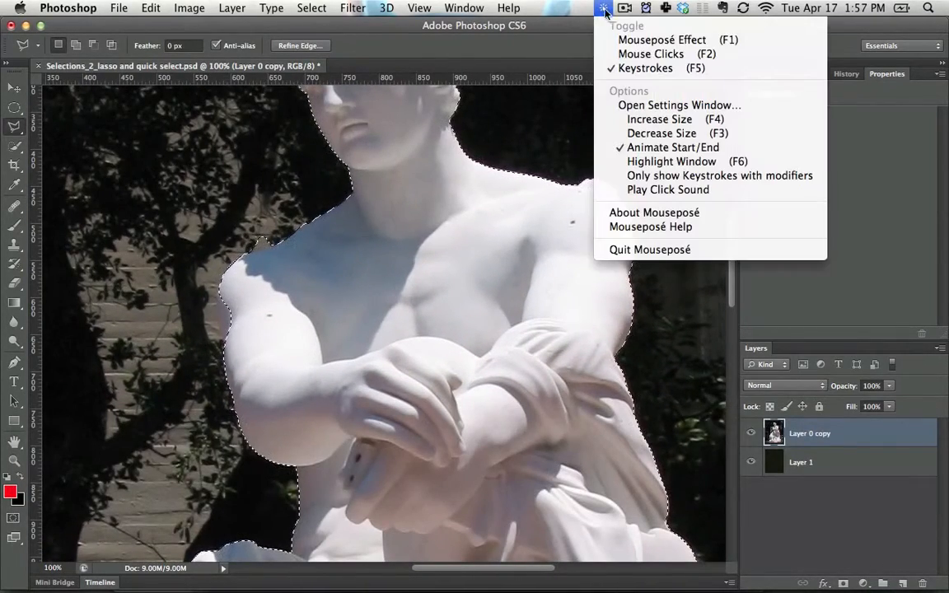
pyautogui.click(271, 214)
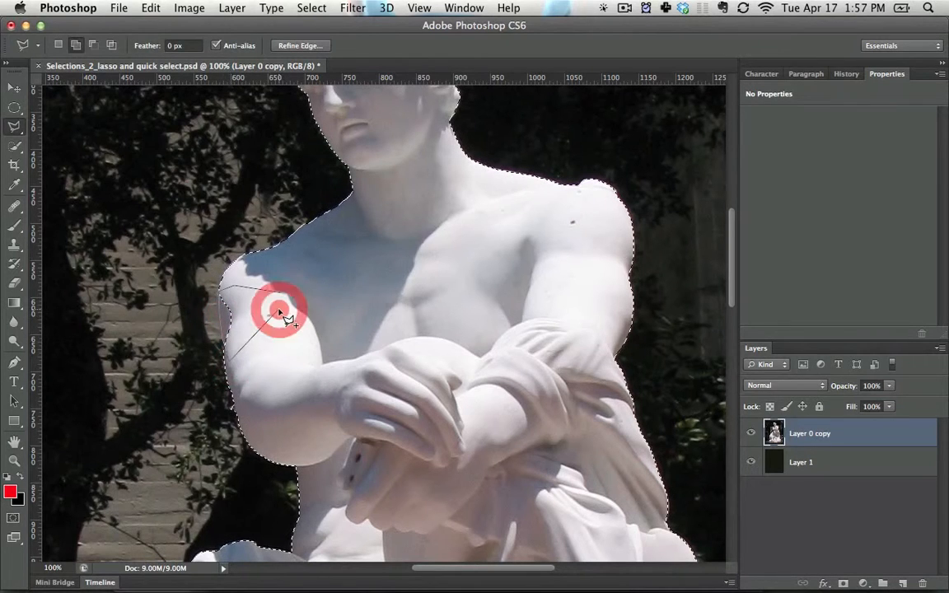
pyautogui.press('space')
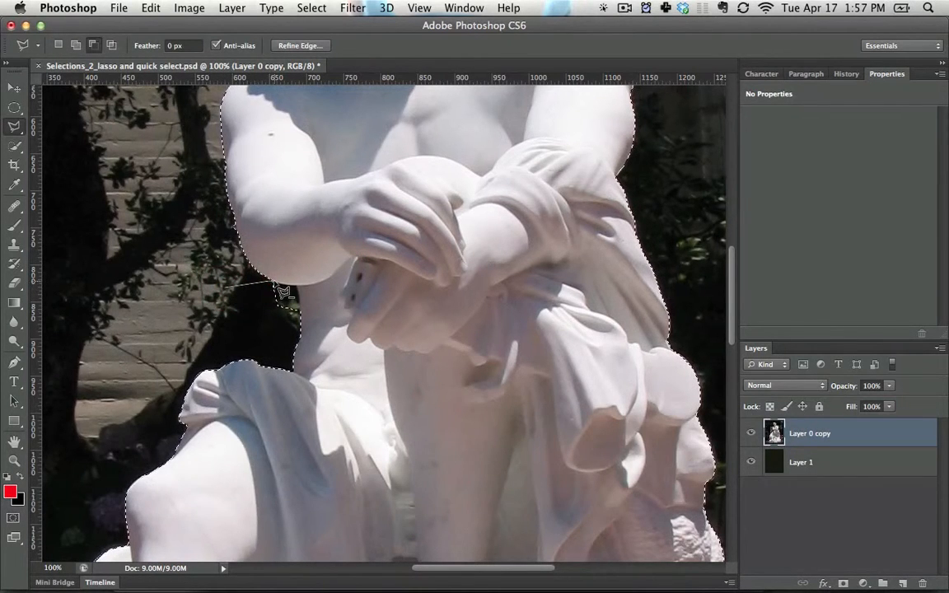
pyautogui.moveTo(305, 296)
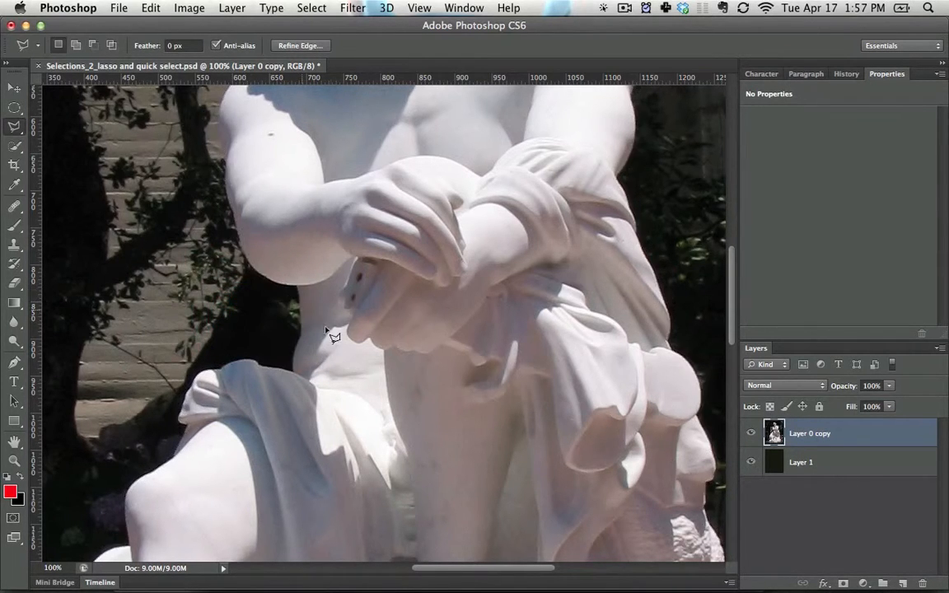
pyautogui.press('space')
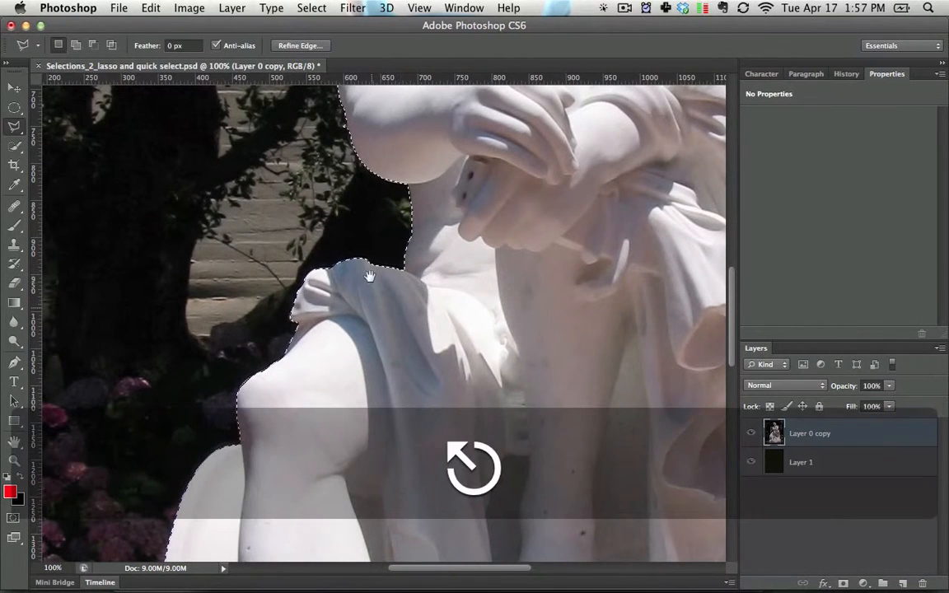
# Step: Zoom in and carry the lasso outline along the statue's edge where it meets the hydrangeas
pyautogui.press('space')
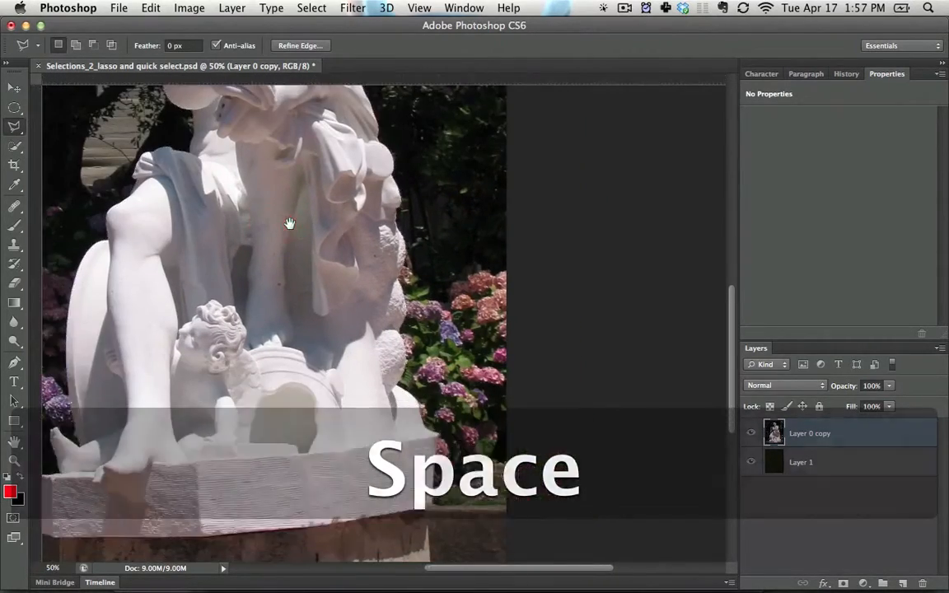
pyautogui.press('cmd+=')
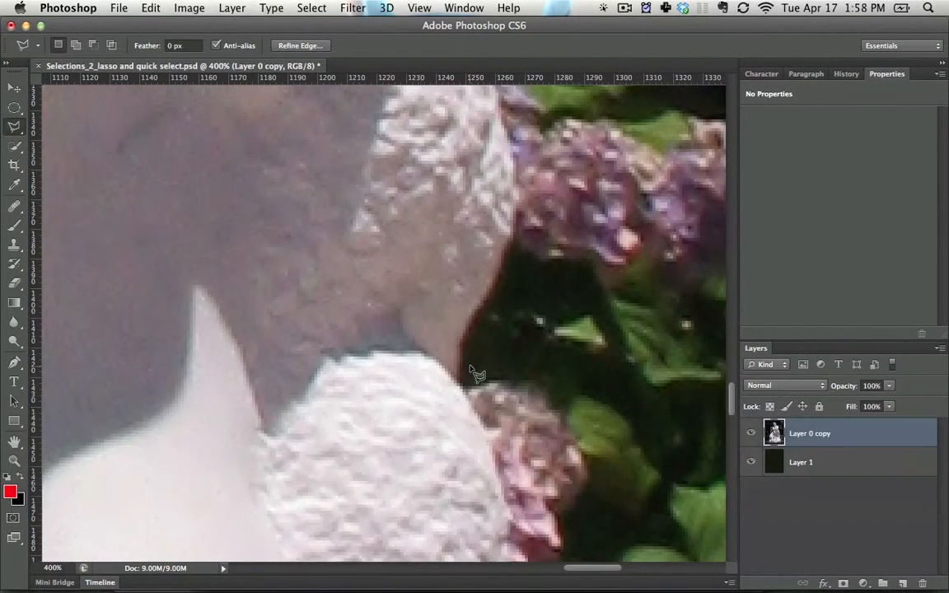
pyautogui.press('space')
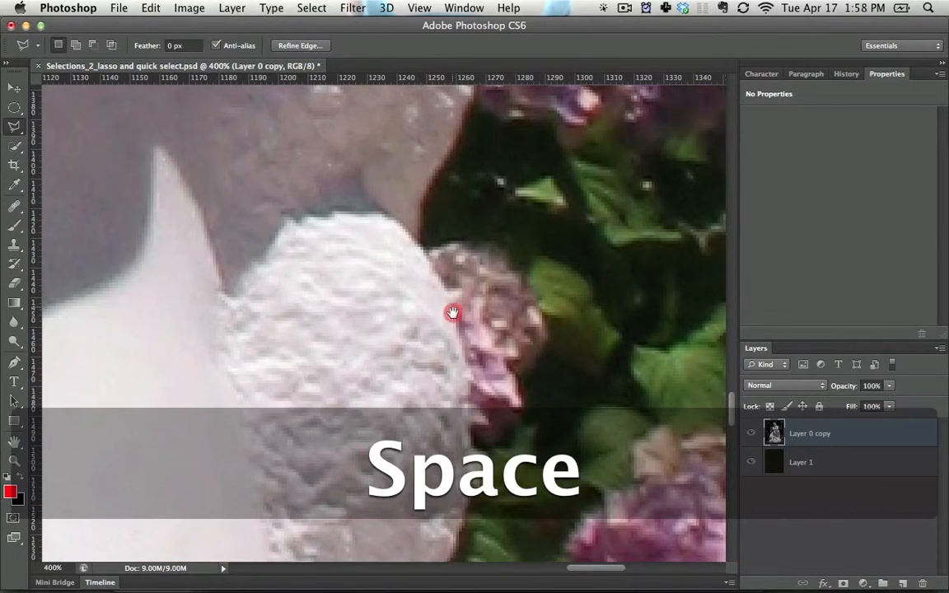
pyautogui.moveTo(451, 312); pyautogui.dragTo(402, 251)
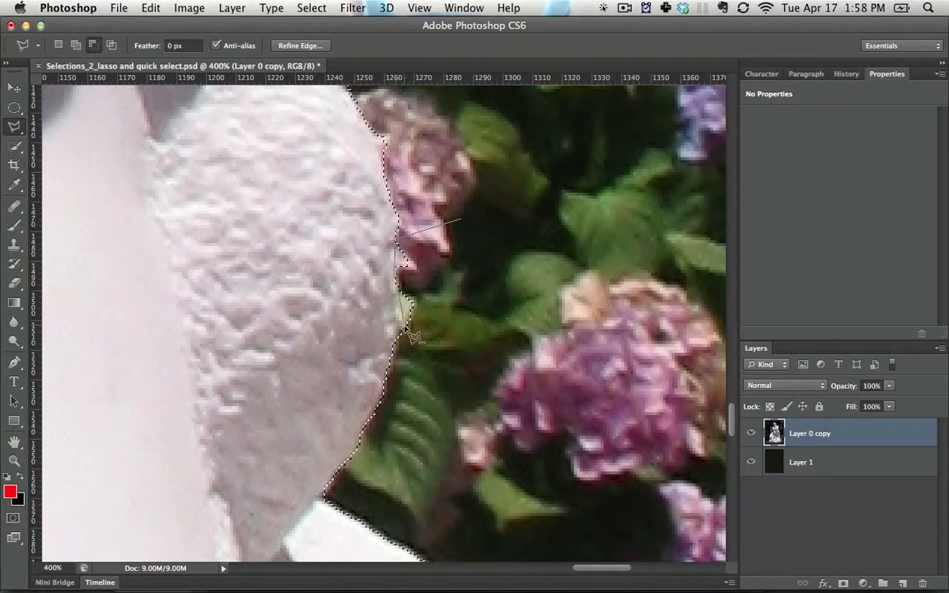
pyautogui.click(524, 305)
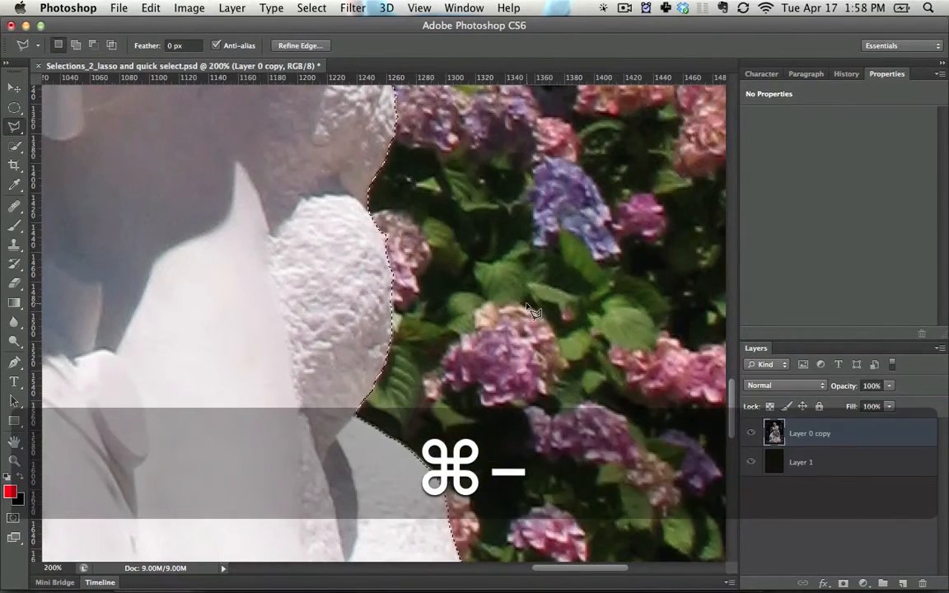
# Step: Zoom out and start a Polygonal Lasso outline with corner points along the statue's edge
pyautogui.press('space')
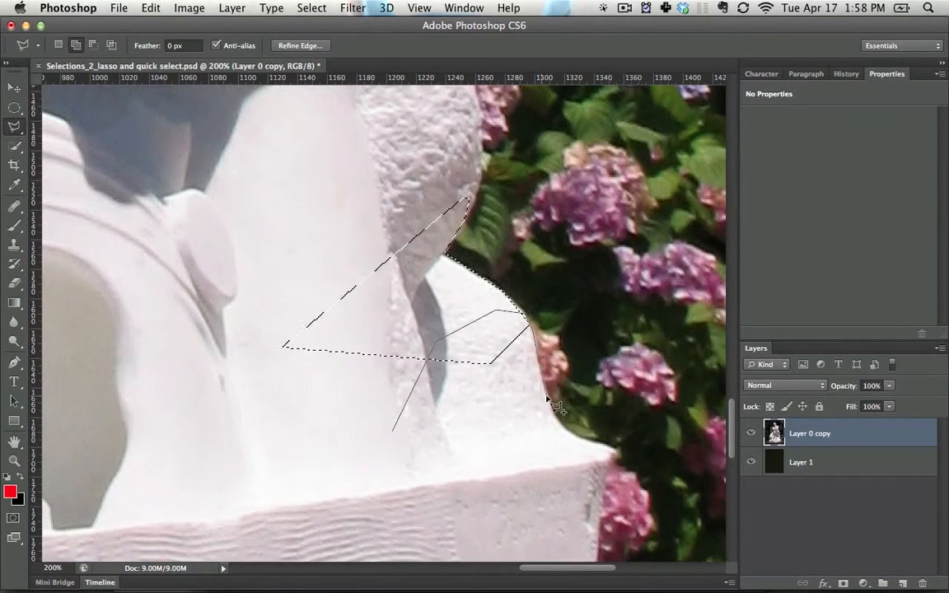
pyautogui.click(575, 441)
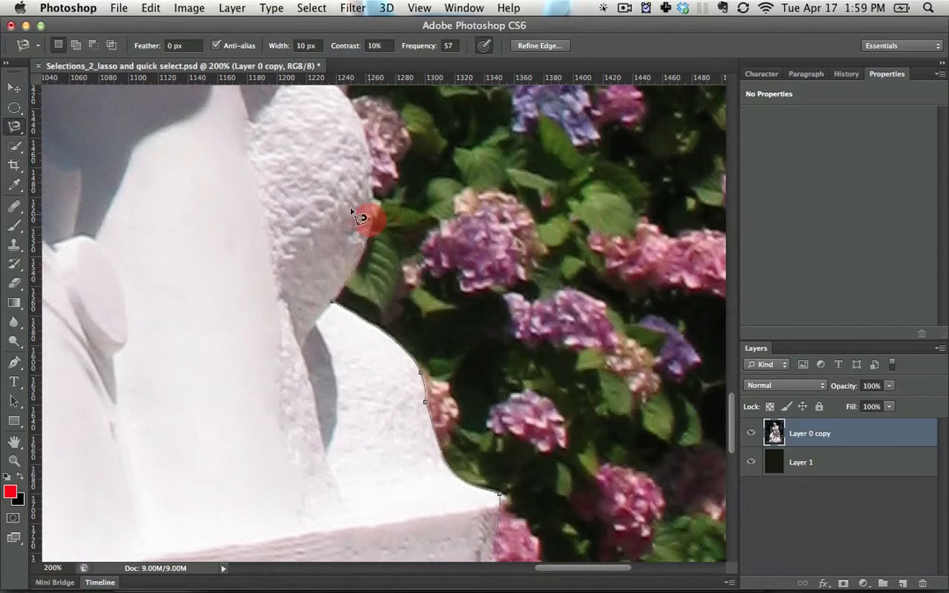
# Step: Start a Magnetic Lasso selection (Width 10 px, Contrast 10%, Frequency 57) on the statue's edge
pyautogui.click(357, 220)
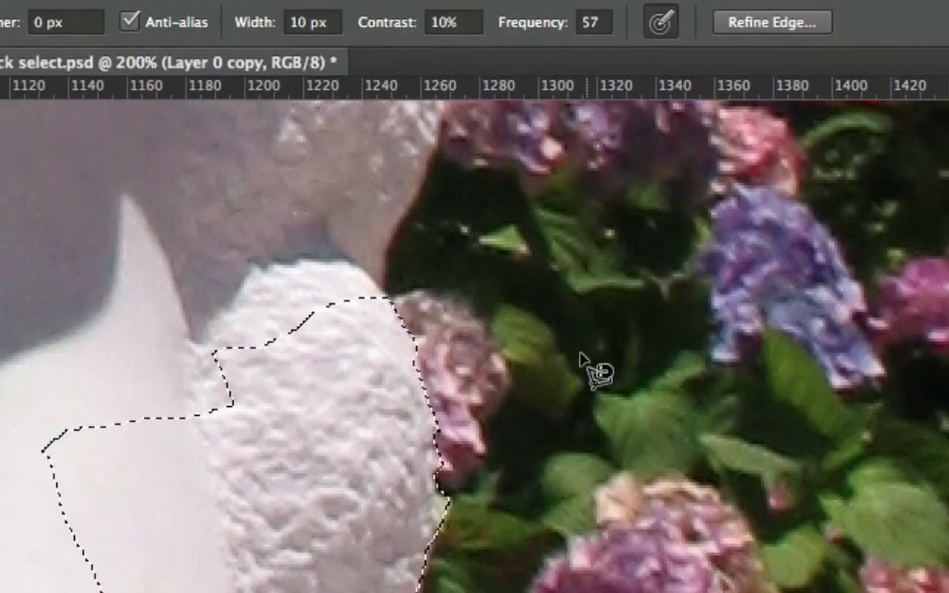
# Step: Guide the edge-snapping outline farther up the statue's textured edge beside the hydrangeas
pyautogui.moveTo(584, 362); pyautogui.dragTo(379, 547)
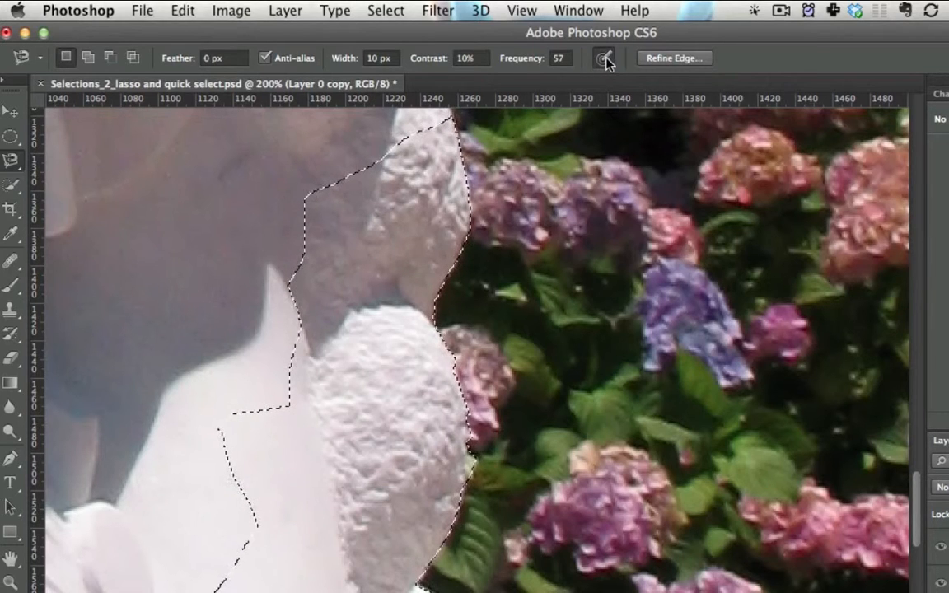
pyautogui.moveTo(606, 61)
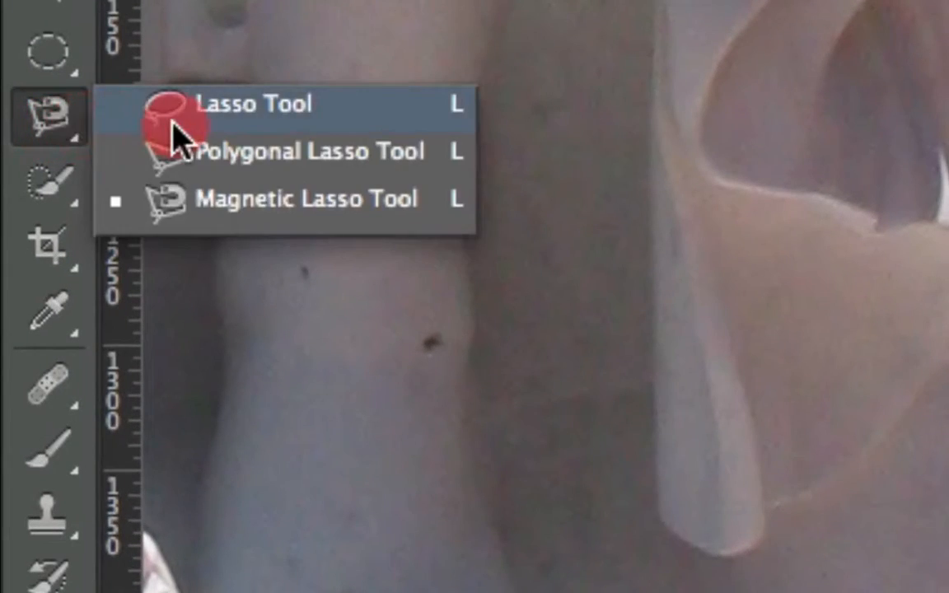
pyautogui.moveTo(255, 211)
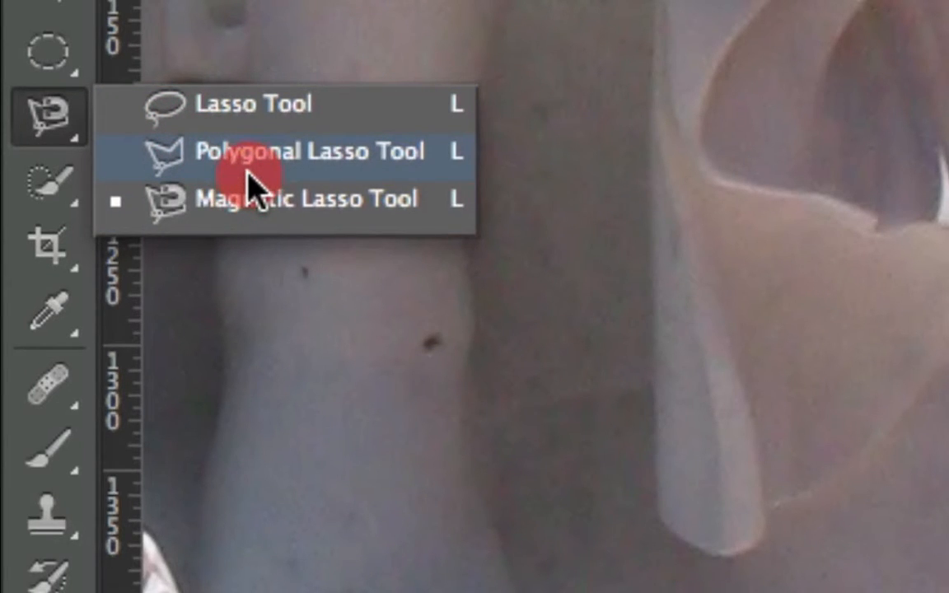
pyautogui.moveTo(59, 184)
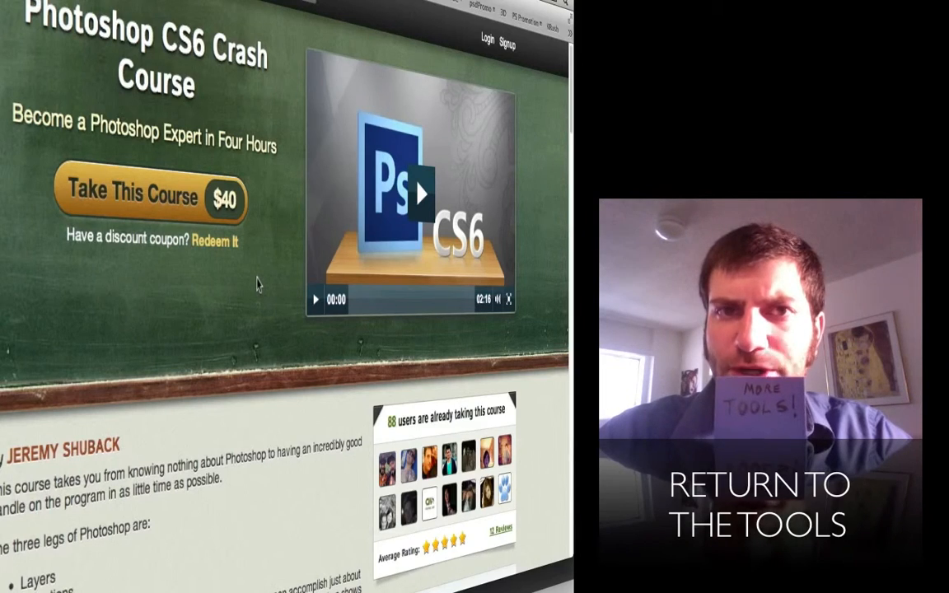
# Step: Scroll the Photoshop CS6 Crash Course page down to the instructor bio and lecture list
pyautogui.scroll(-3)
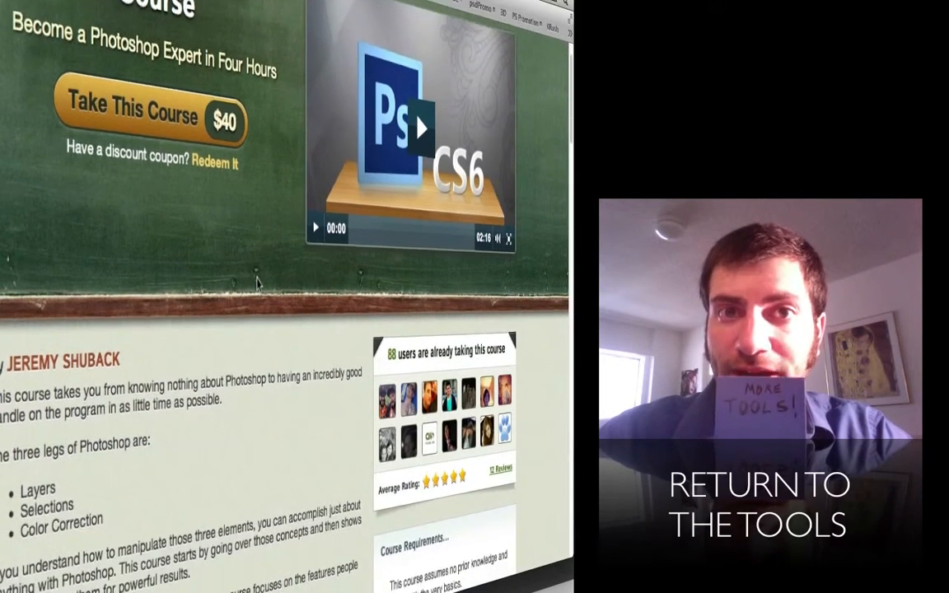
pyautogui.scroll(-3)
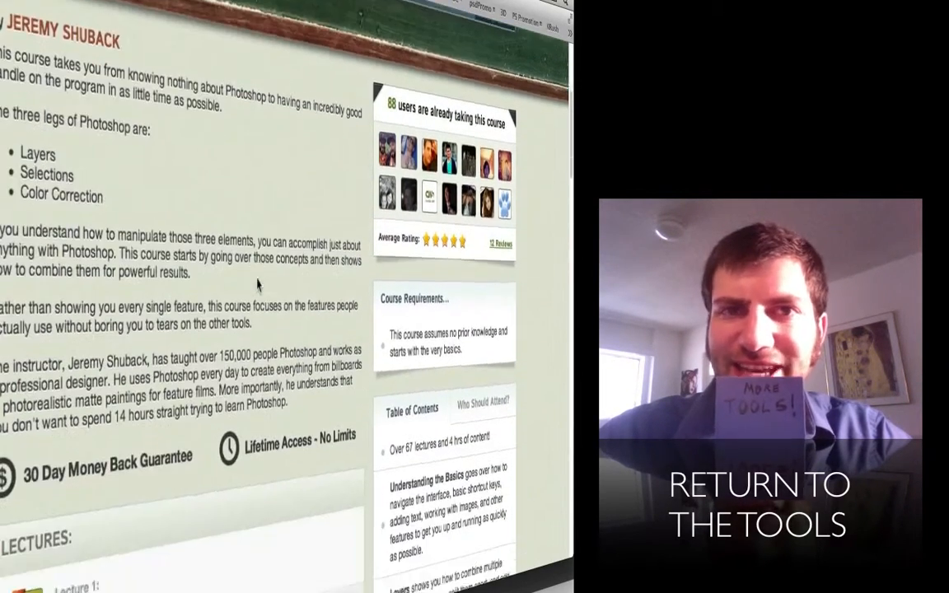
pyautogui.scroll(-3)
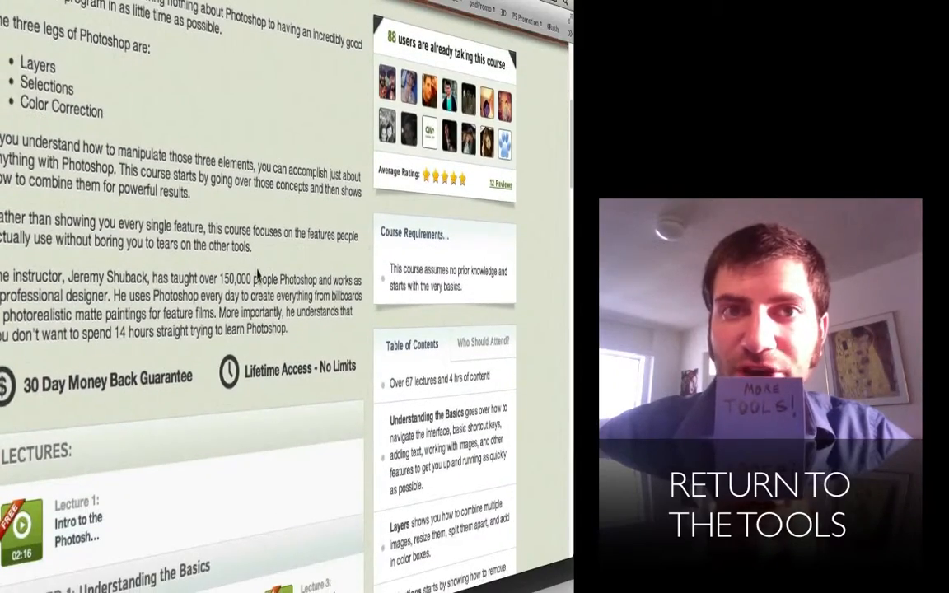